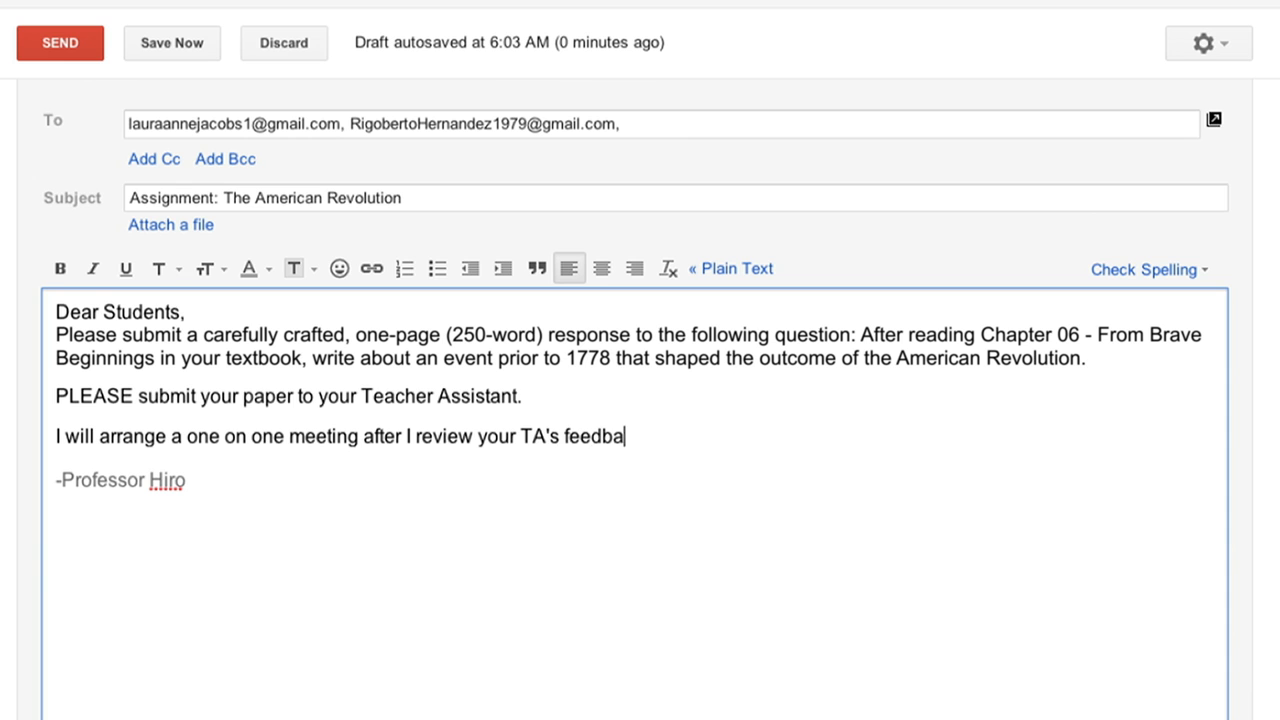
# - Finish the closing sentence with 'ck and grade.', send the assignment email, and sign in as the student
pyautogui.write('ck and grade.')
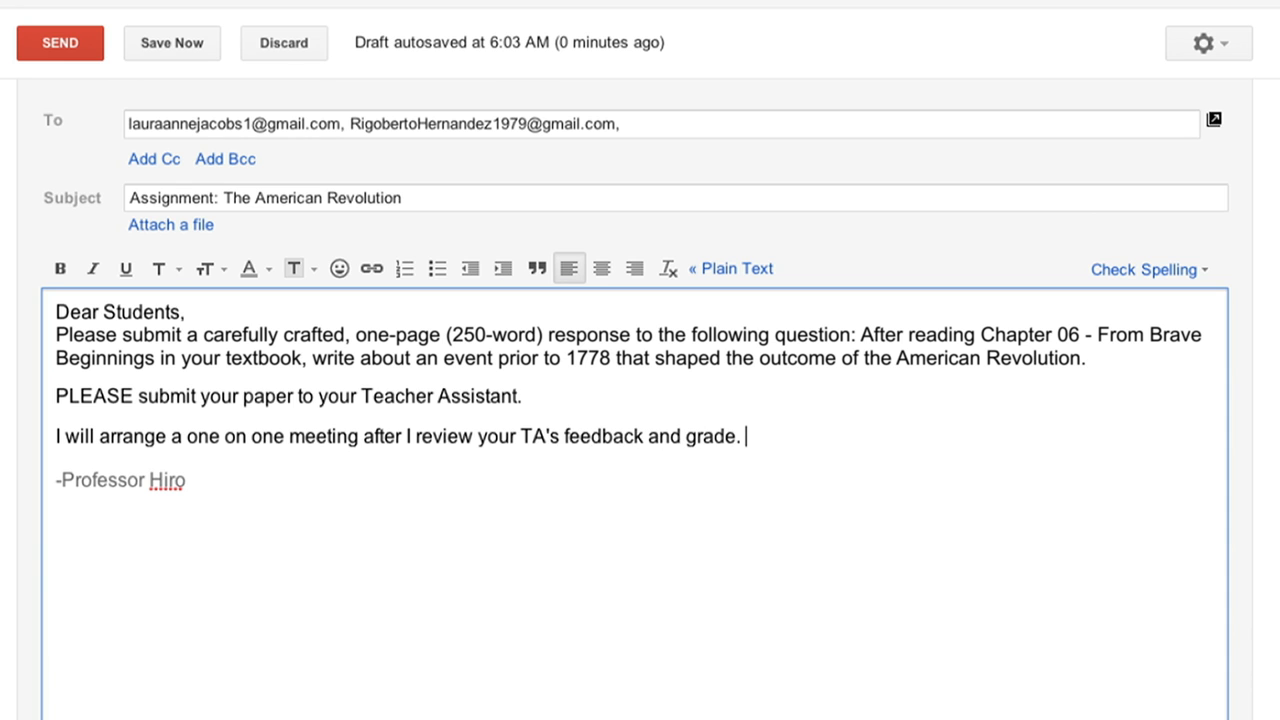
pyautogui.click(60, 42)
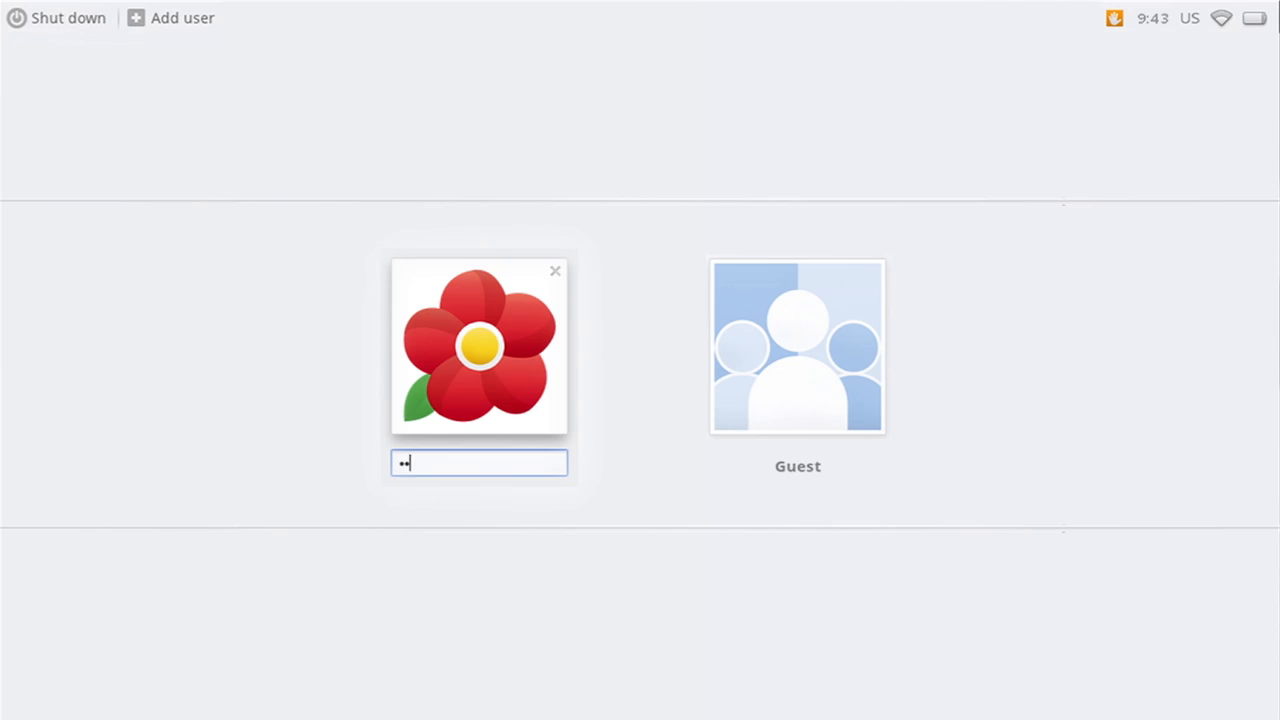
pyautogui.write('password')
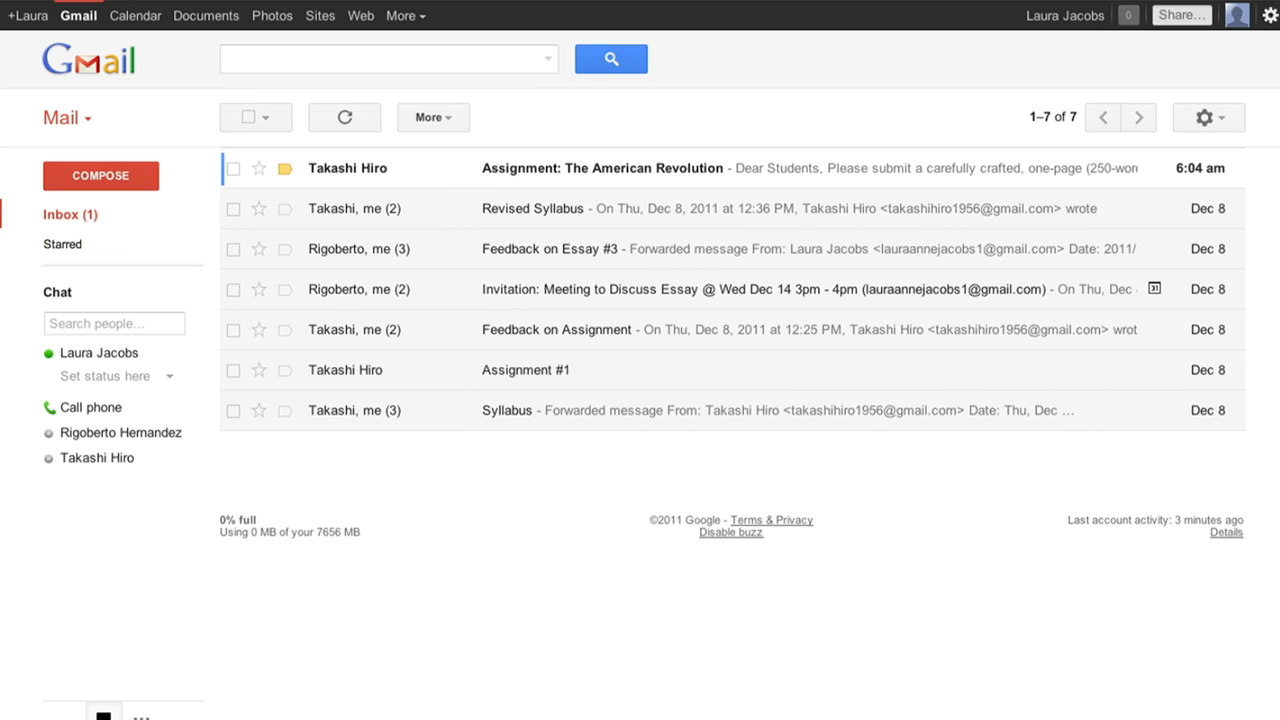
# - Open the Google Docs sharing email and follow its 'The American Revolution' document link
pyautogui.click(603, 168)
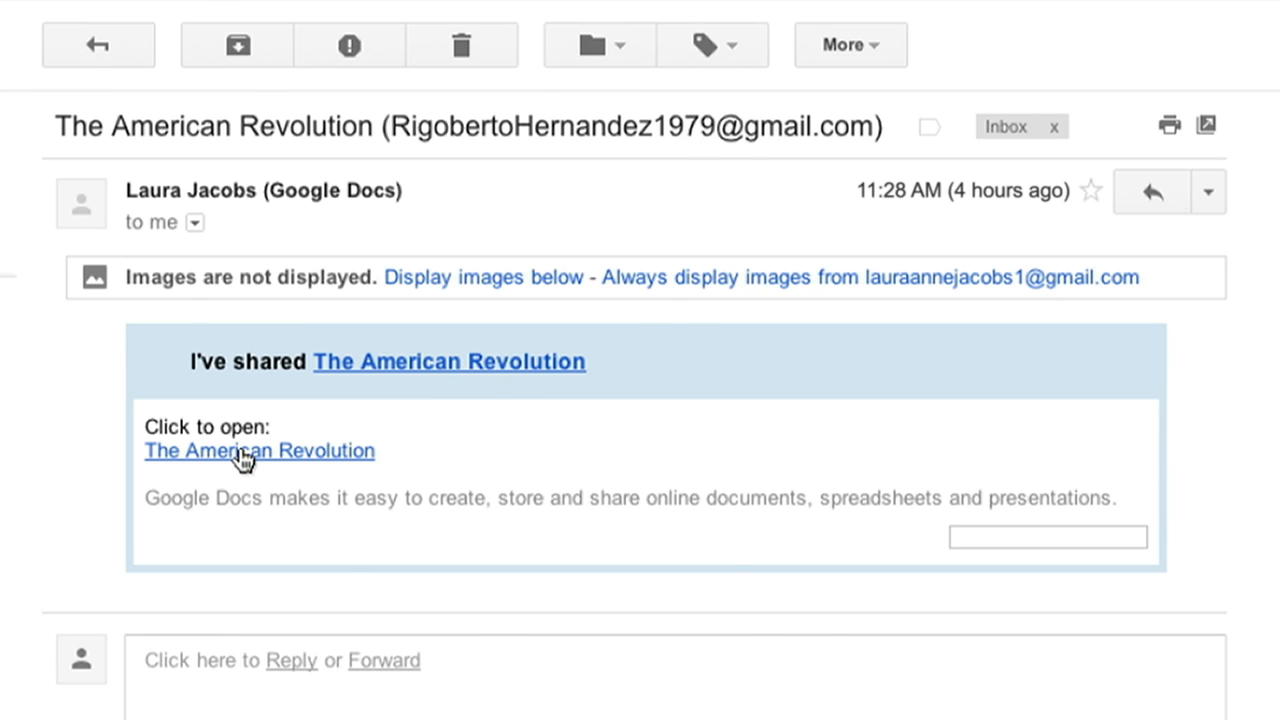
pyautogui.click(259, 450)
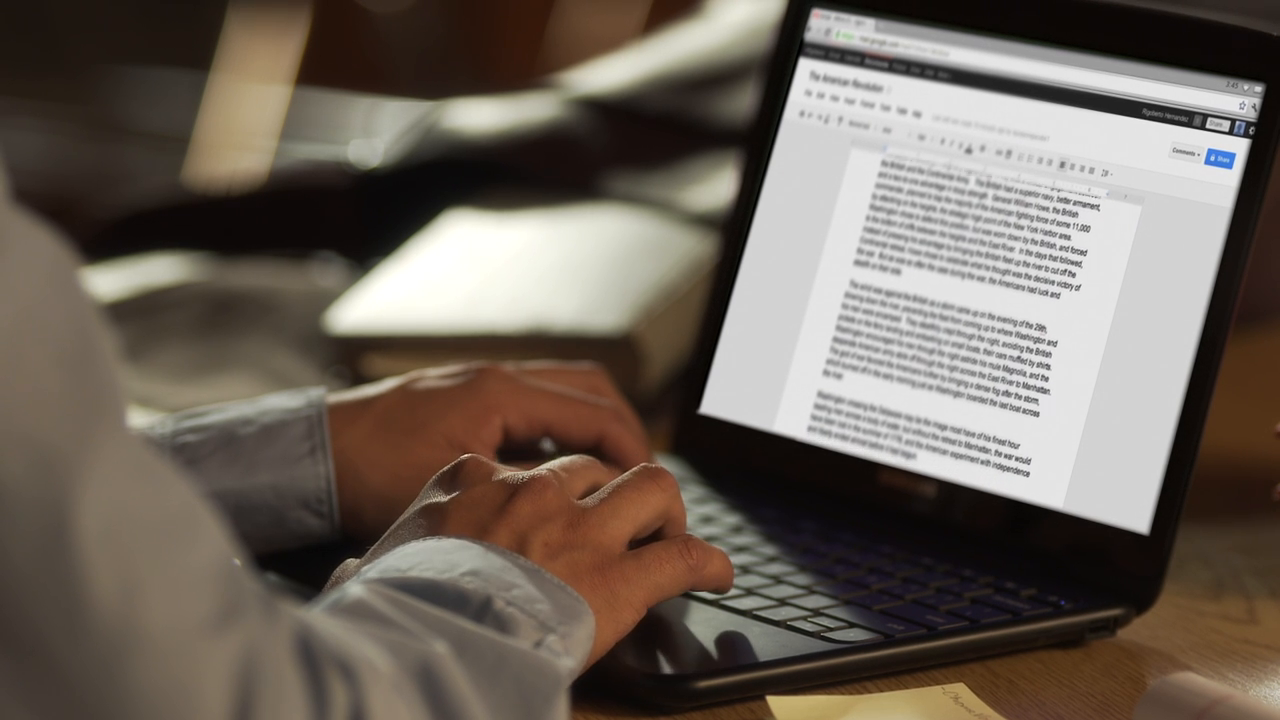